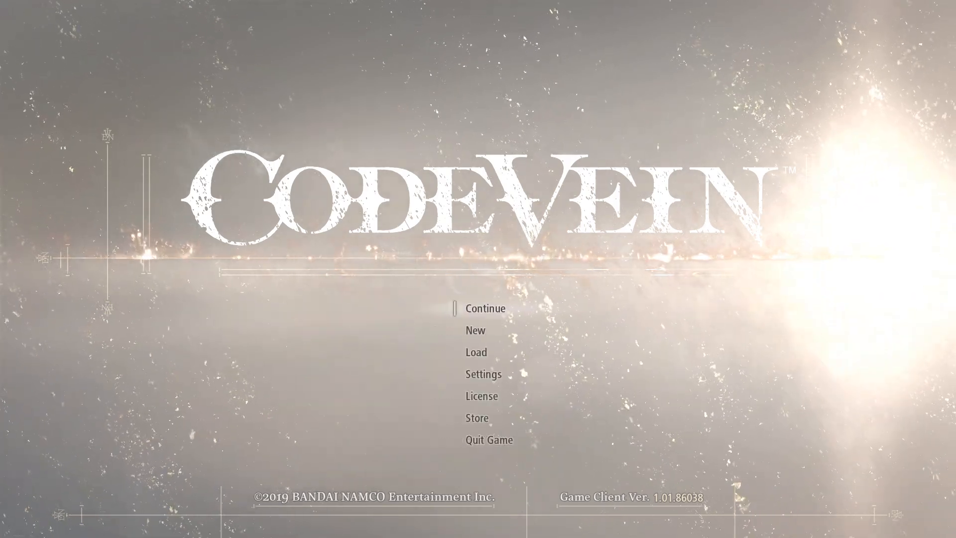
Choose Continue on the Code Vein title menu to load the saved game
click(485, 308)
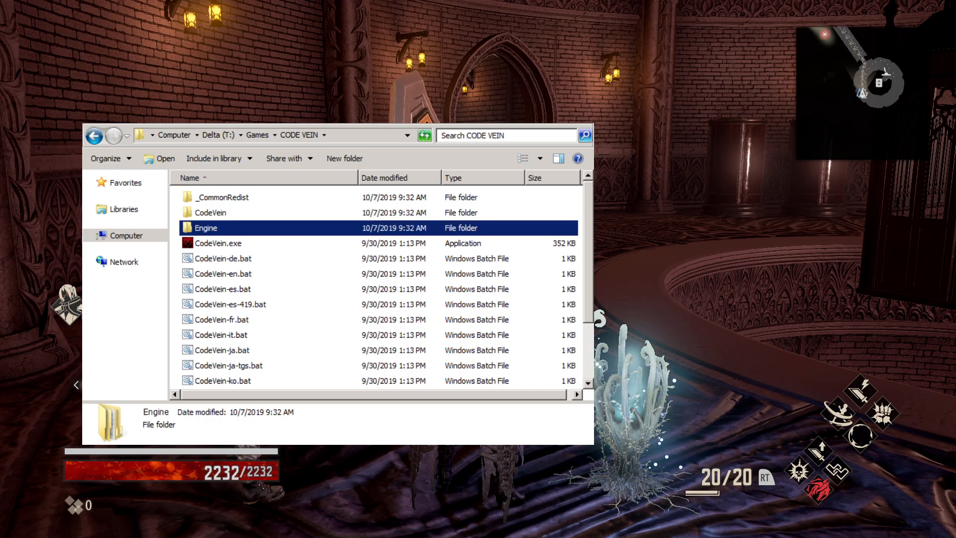
Navigate from the CODE VEIN folder through Engine and Binaries into Win64
double_click(205, 227)
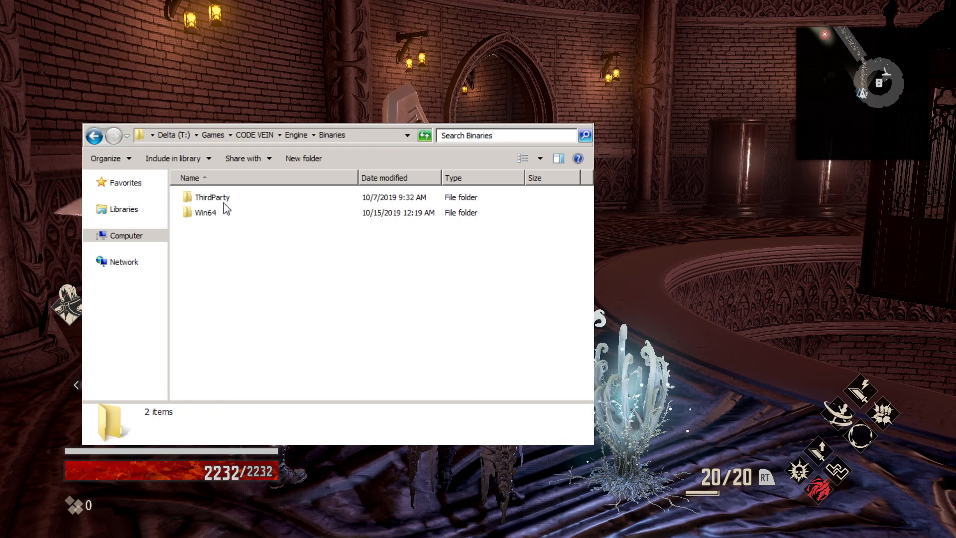
double_click(205, 211)
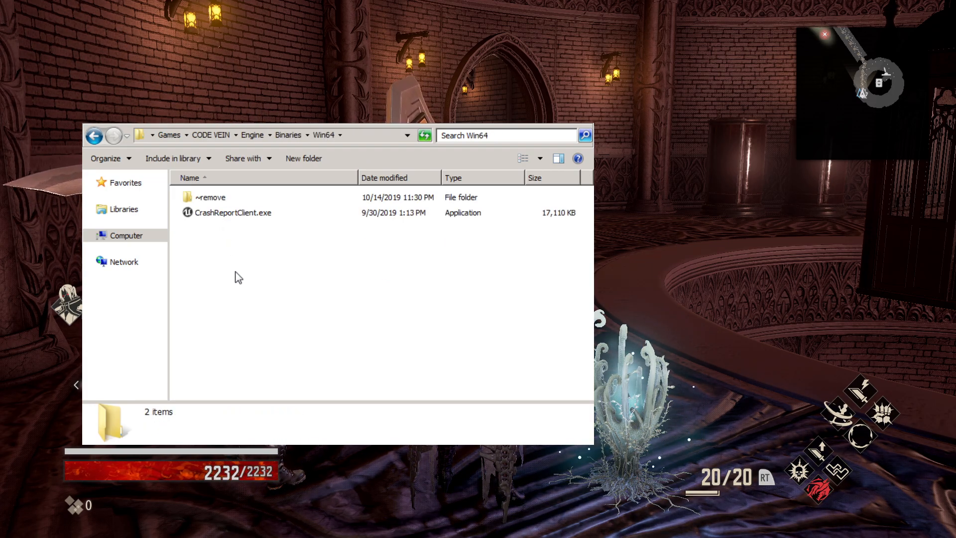
mouse_move(203, 224)
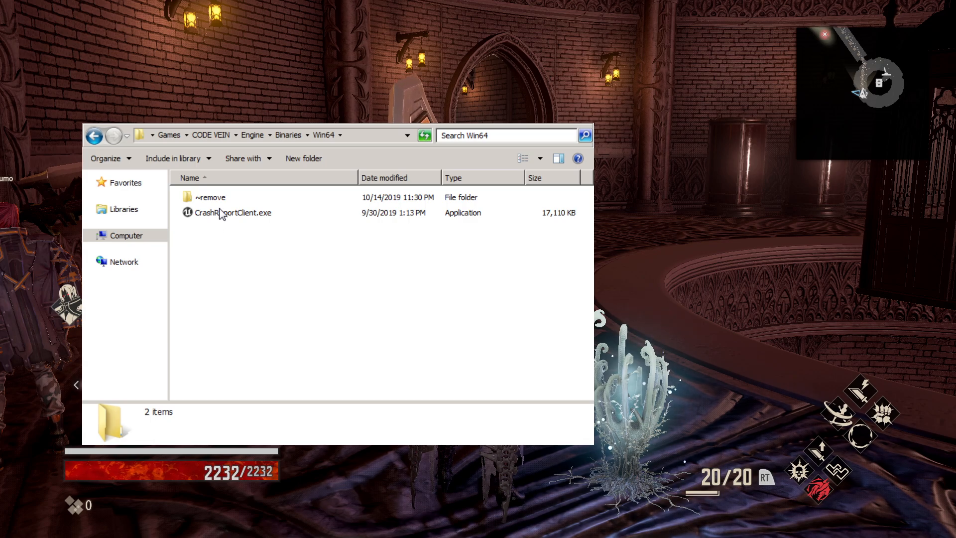
Move CrashReportClient.exe from Win64 into the ~remove folder
click(234, 212)
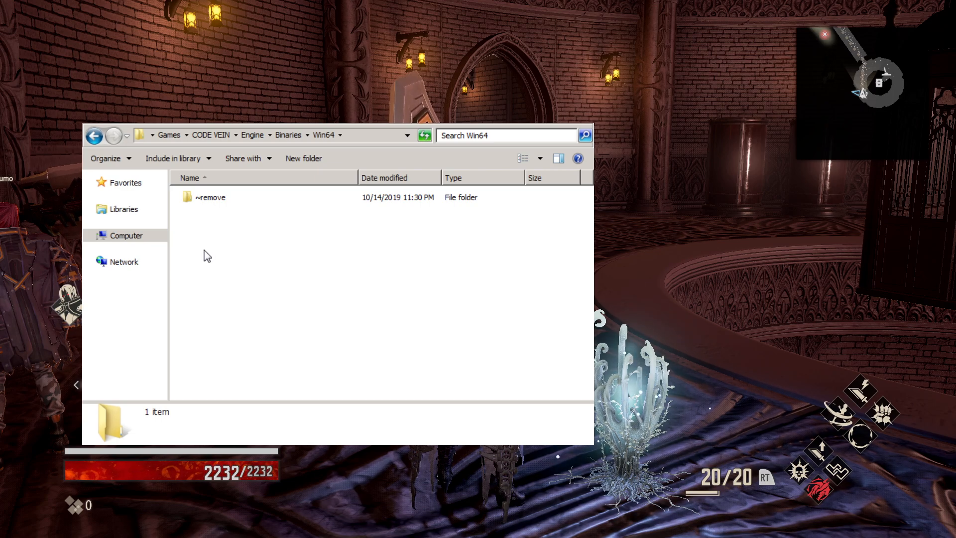
mouse_move(208, 273)
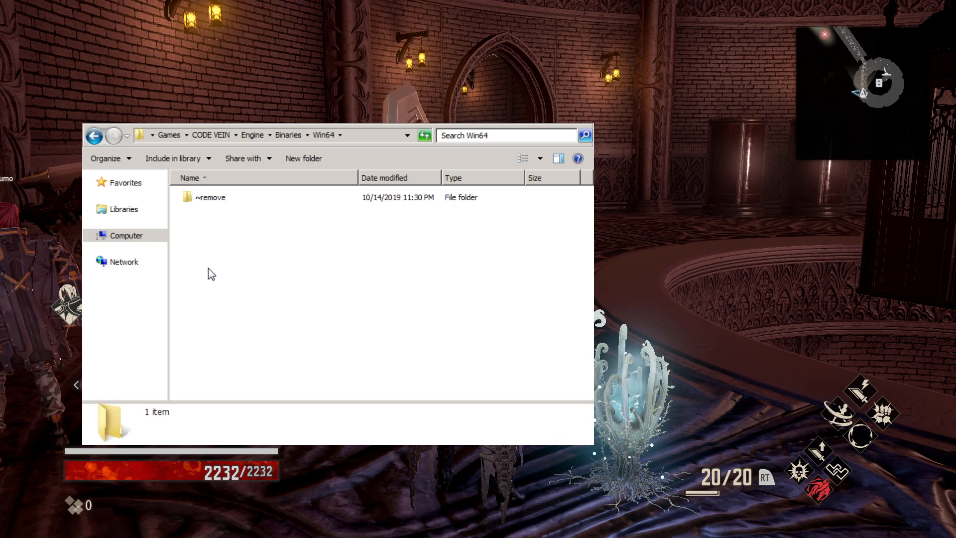